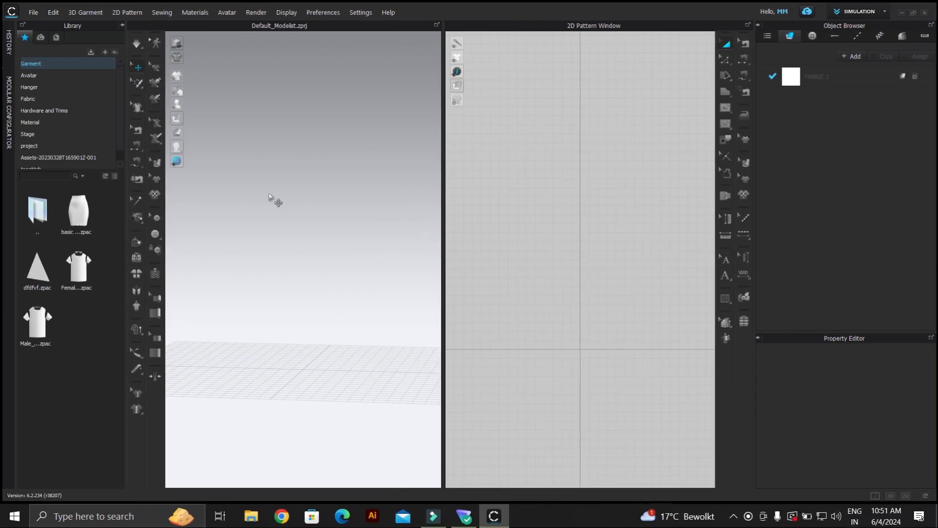
Load the ruched dress project from the Library, accepting the low-memory warning.
click(28, 145)
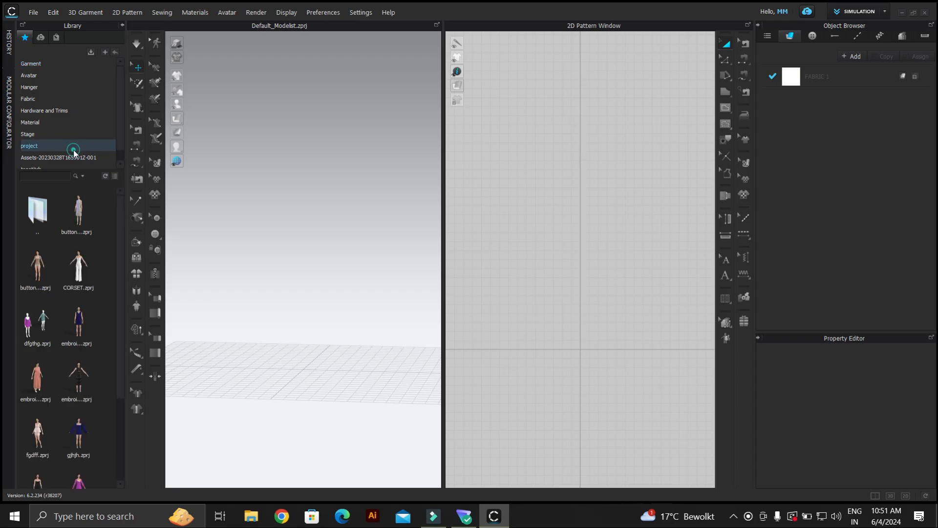
double_click(77, 434)
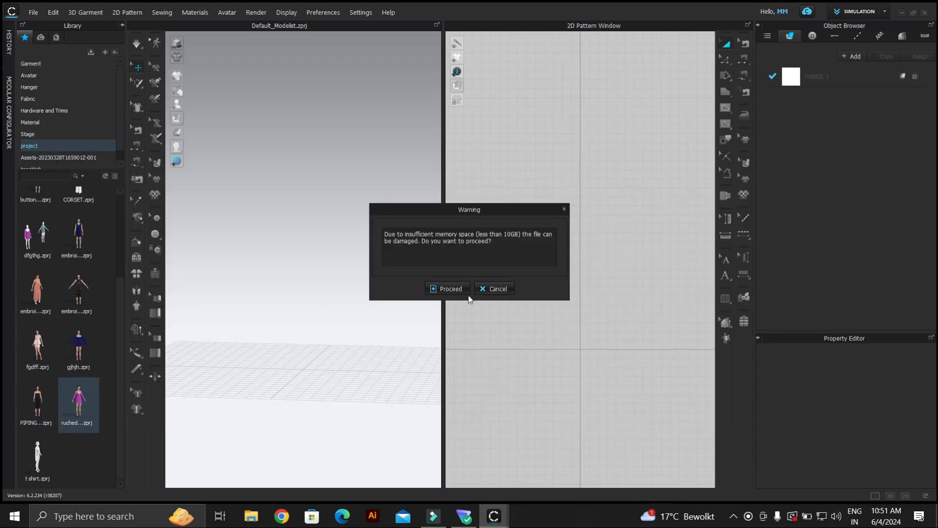
click(447, 289)
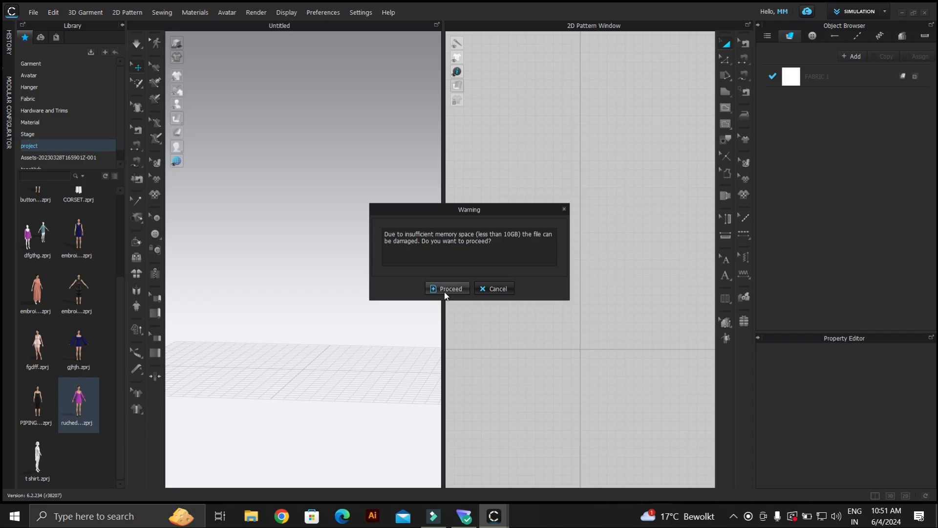
click(446, 288)
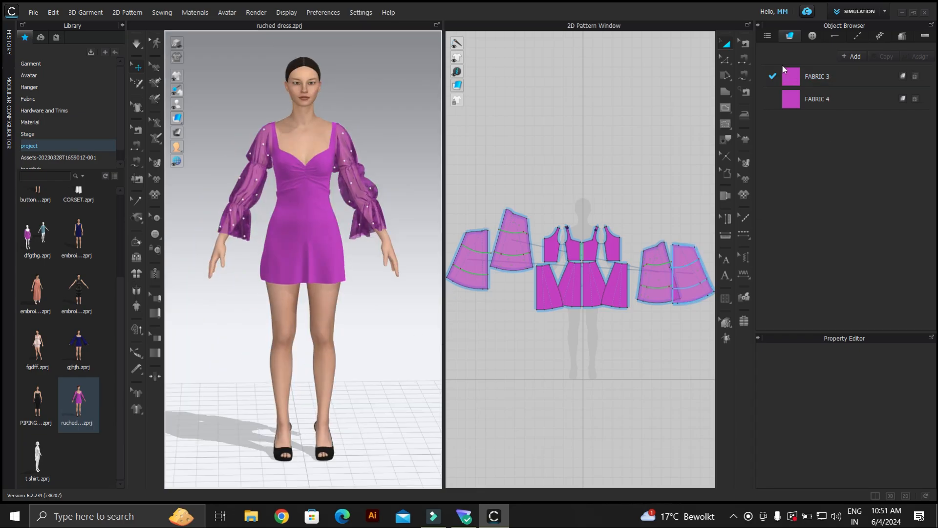
Recolour FABRIC 3 and FABRIC 4 green so the whole dress turns green.
click(817, 77)
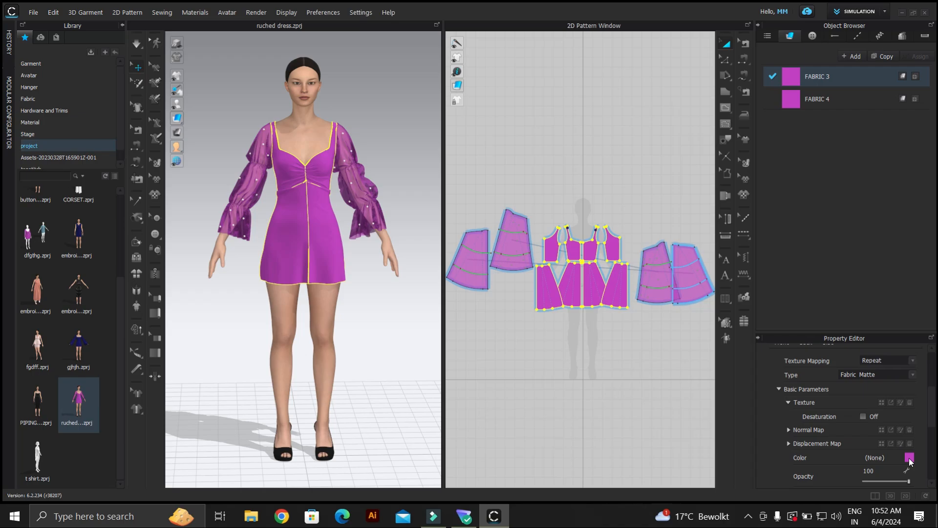
click(909, 458)
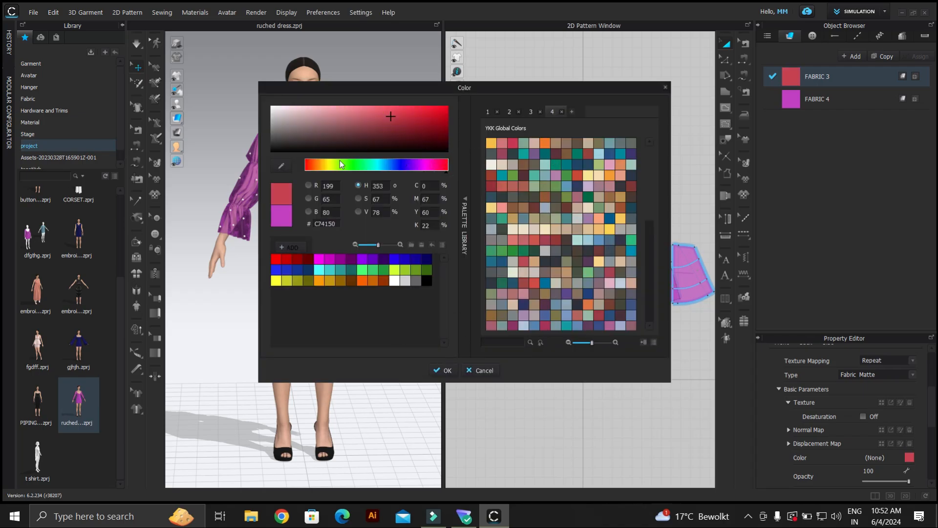
click(443, 370)
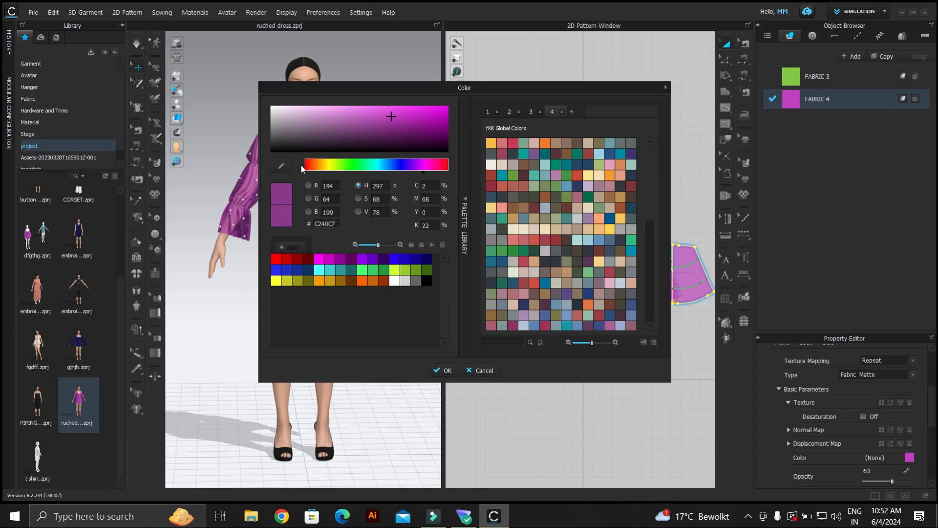
click(444, 369)
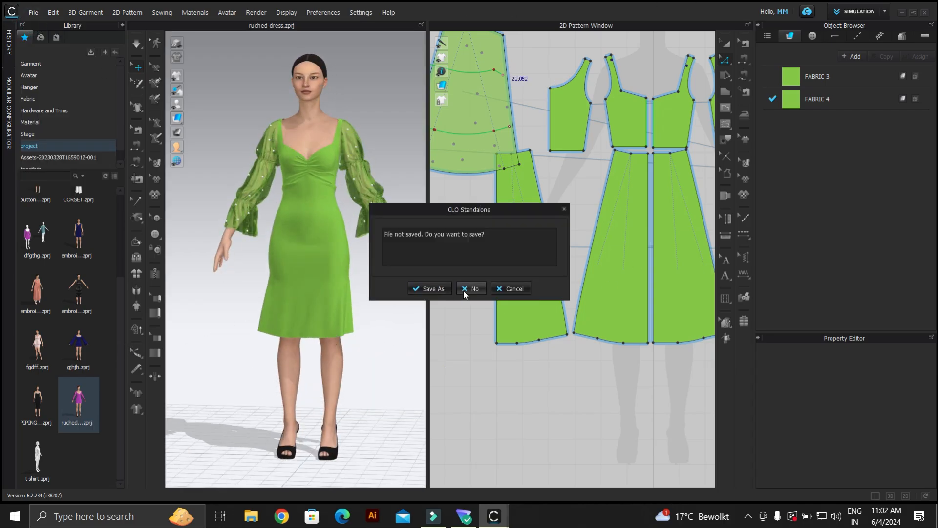
Discard the dress and load basic skirt.zpac from the Garment folder with avatar pose and size.
click(471, 289)
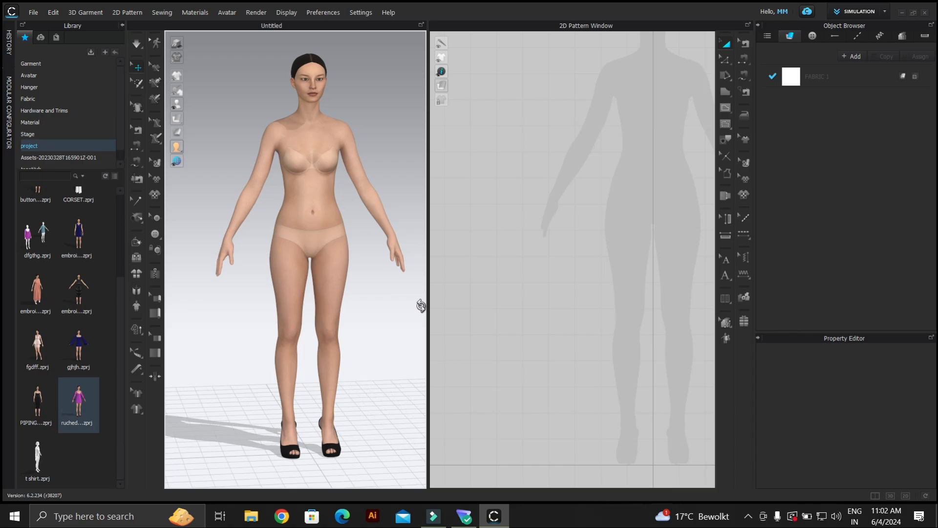
mouse_move(44, 169)
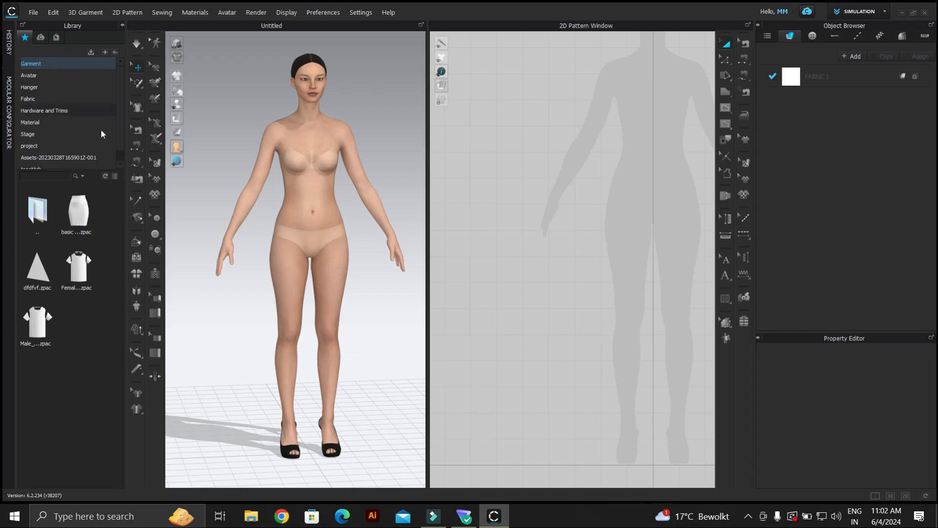
double_click(78, 206)
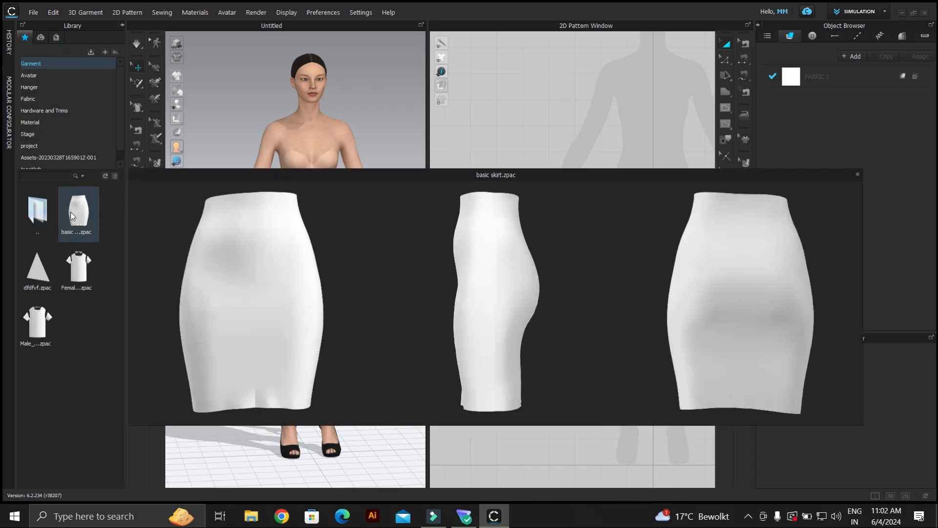
double_click(78, 203)
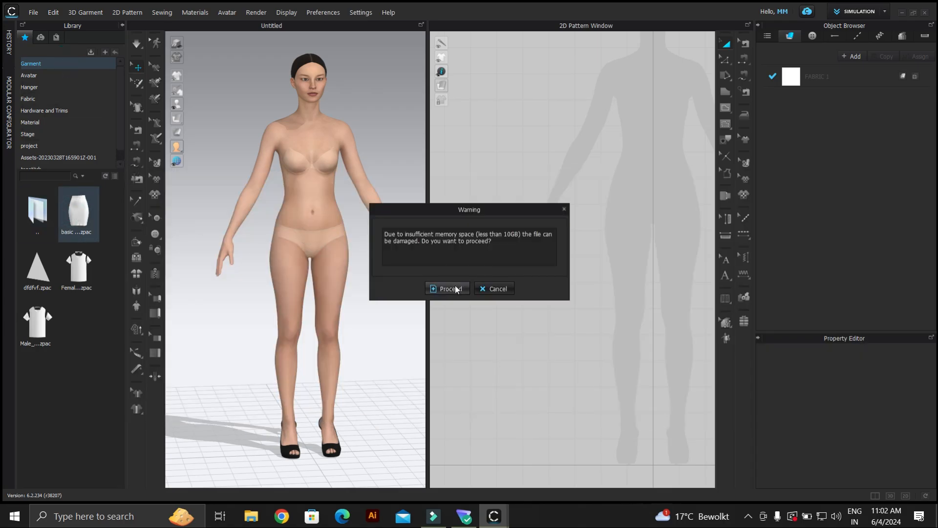
click(449, 289)
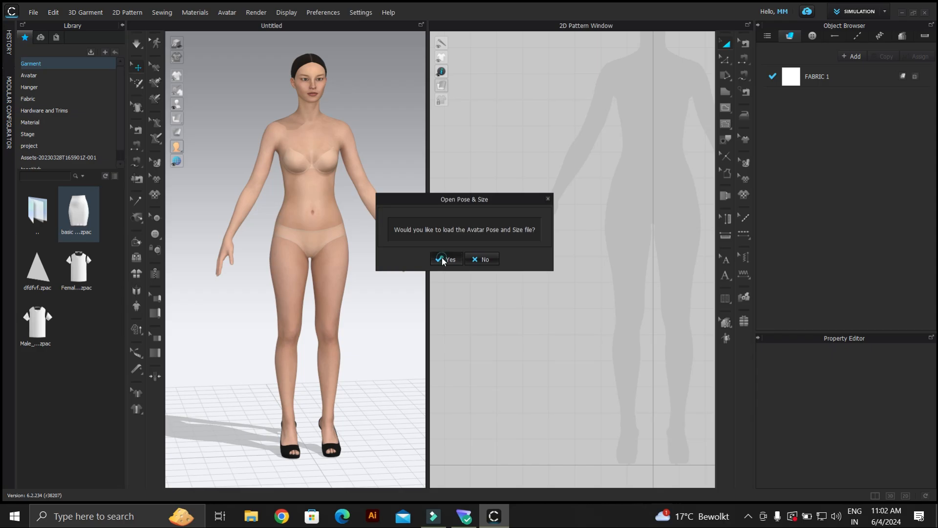
click(446, 258)
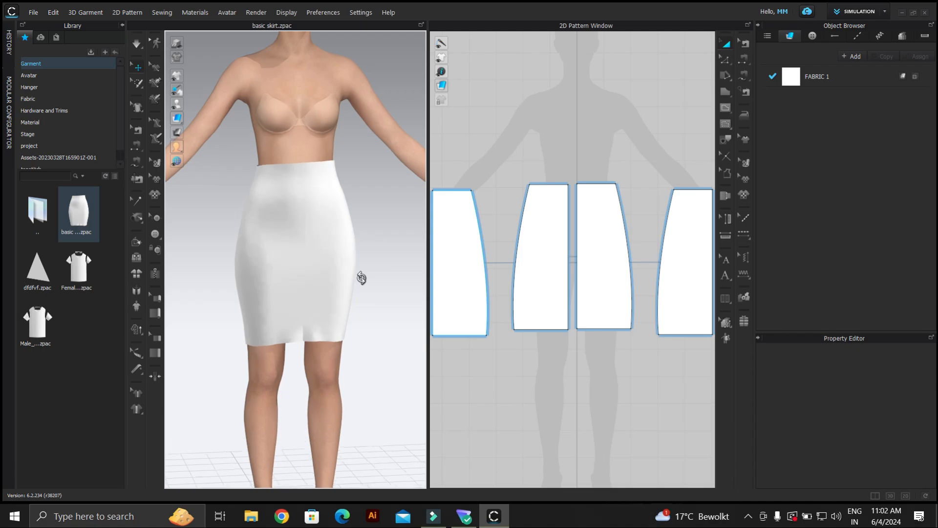
Draw four rectangular strips below the skirt panels and place them around the avatar under the hem.
click(460, 263)
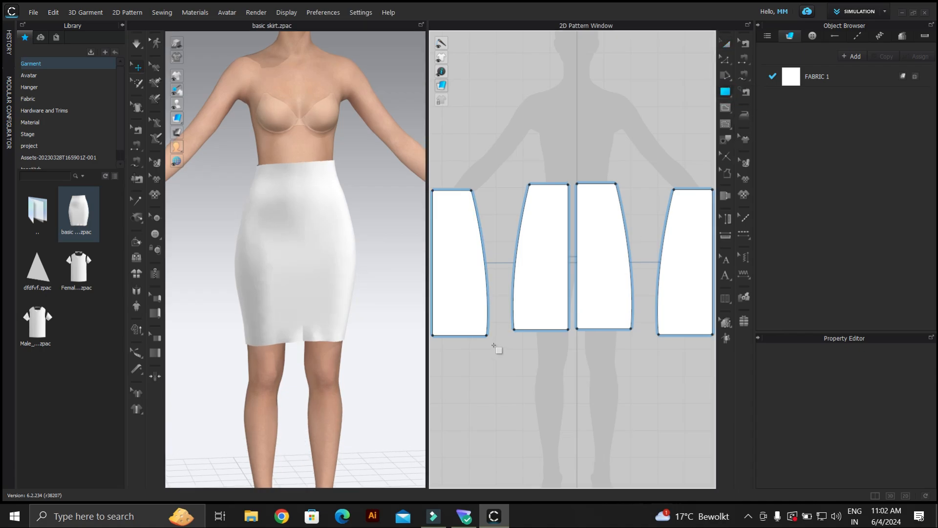
drag(492, 346, 572, 382)
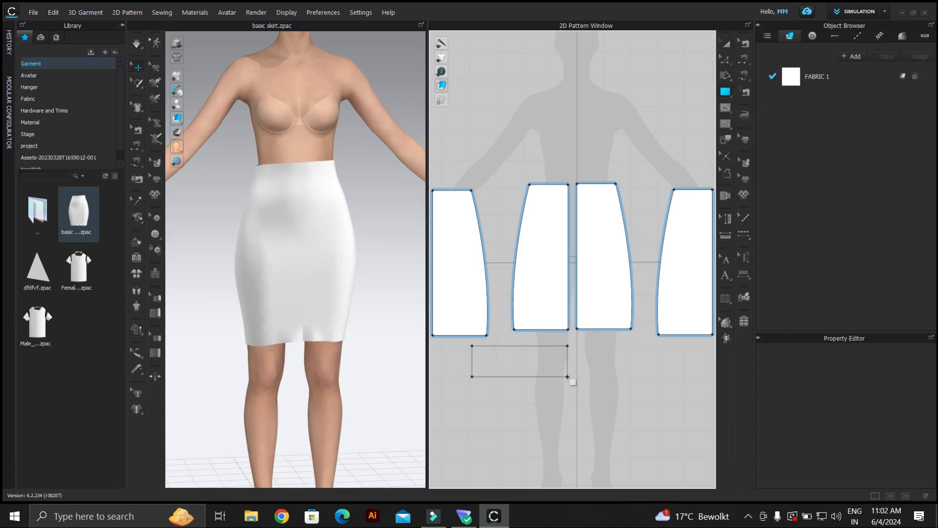
click(519, 361)
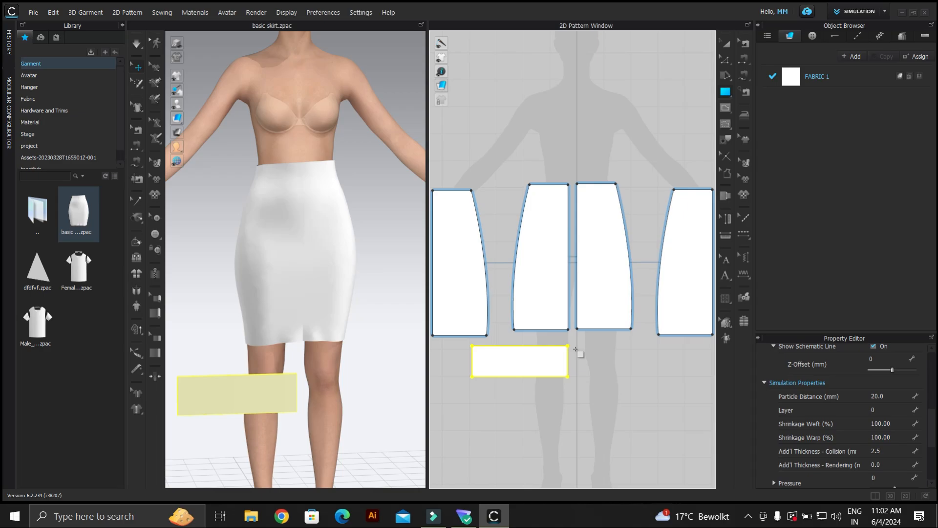
click(519, 361)
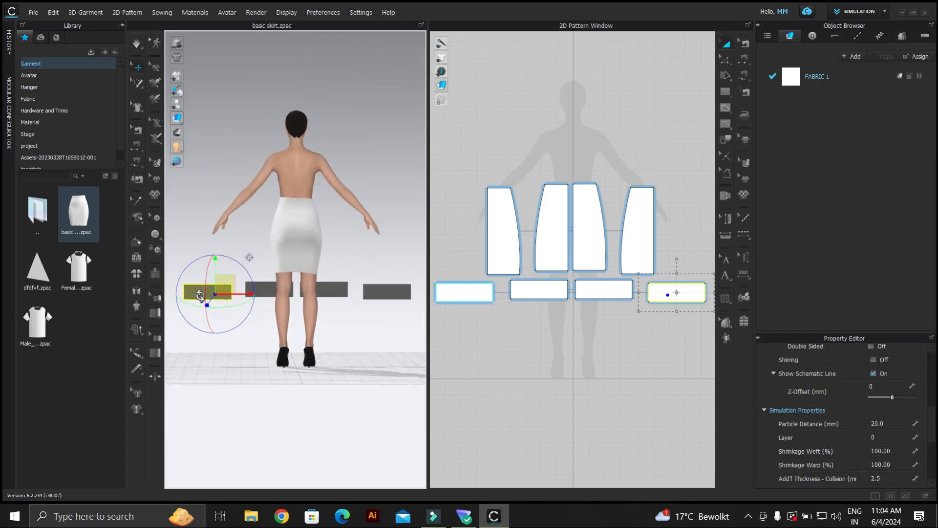
drag(206, 293, 284, 290)
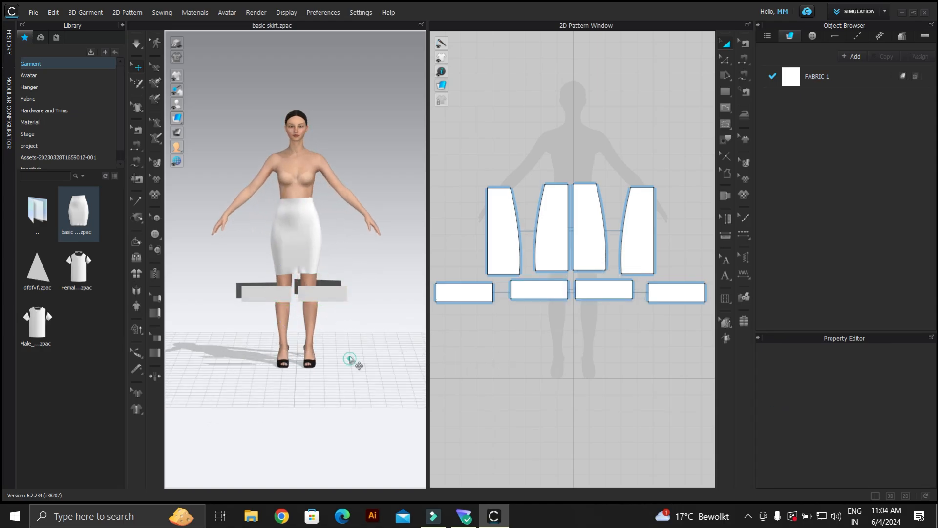
Gather the strips into a hem ruffle and apply Knit_Cotton_Rayon Jersey fabric to the skirt.
click(537, 291)
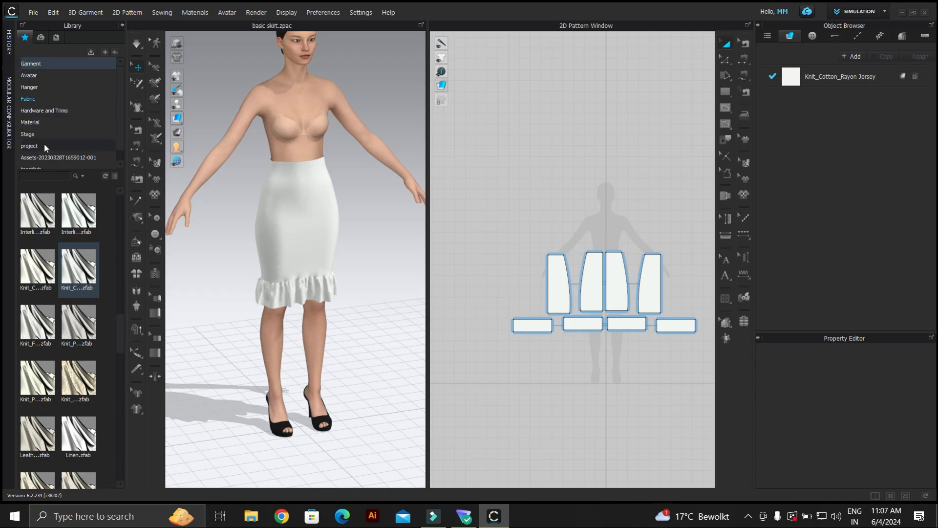
click(29, 146)
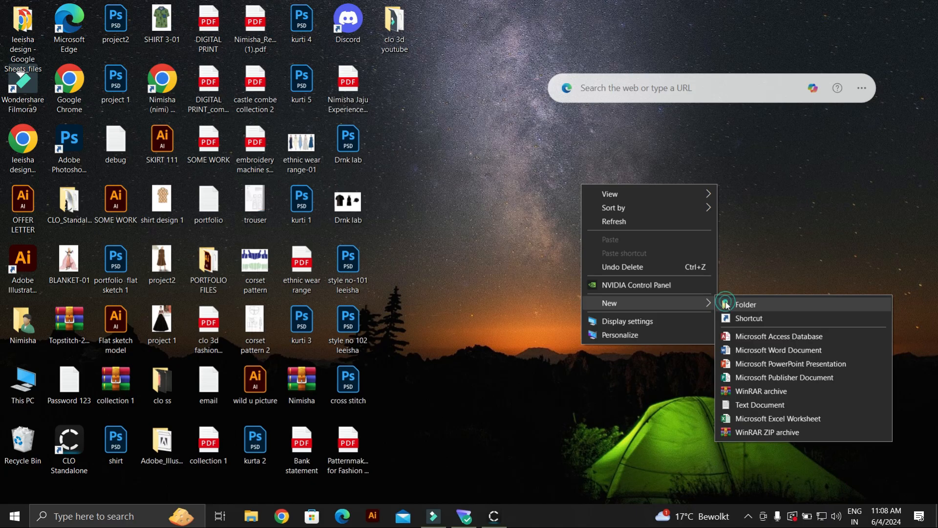
Create desktop folders CLO PROJECT and CLO GARMENT, then return to CLO 3D.
click(746, 304)
text(CLO PROJECT)
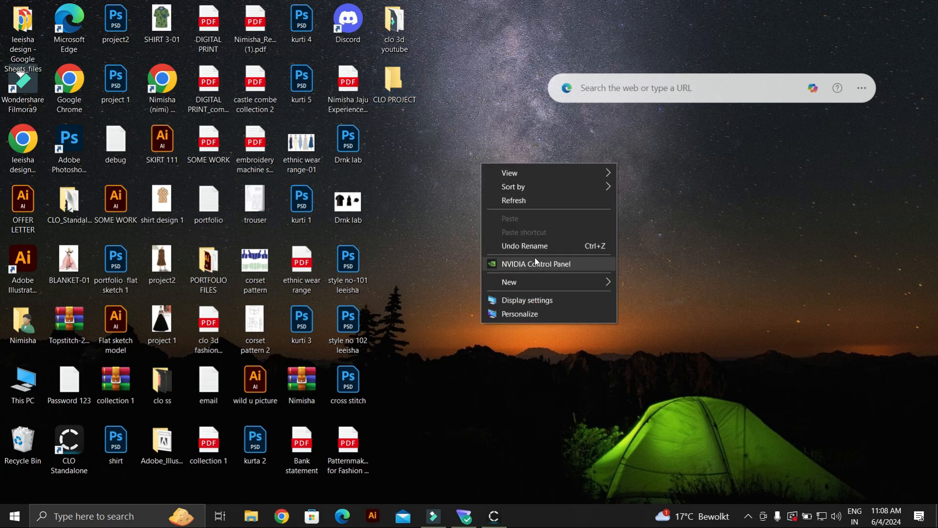
click(509, 282)
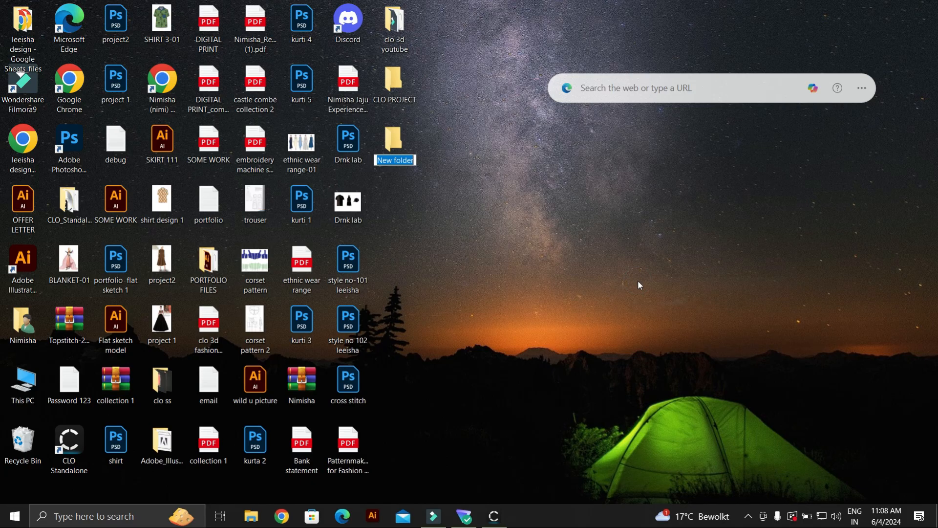
text(CLO GARMENT)
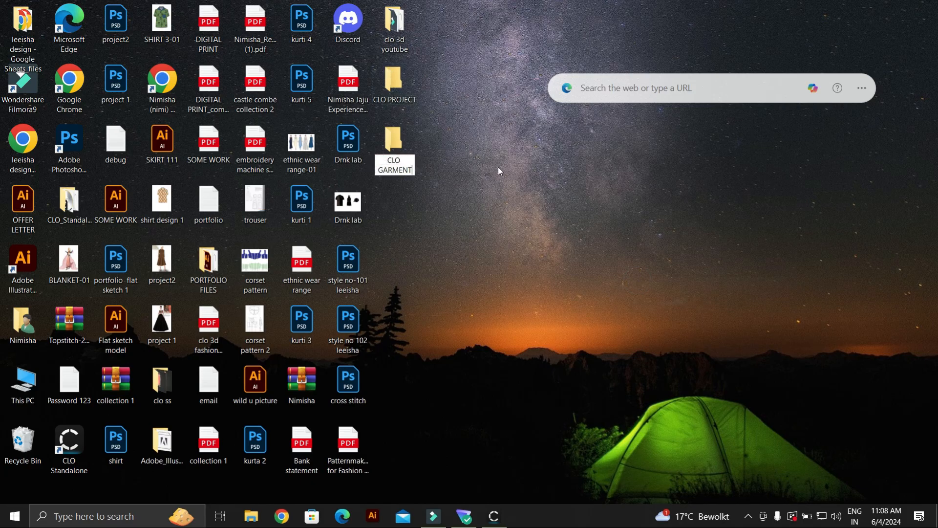
click(394, 145)
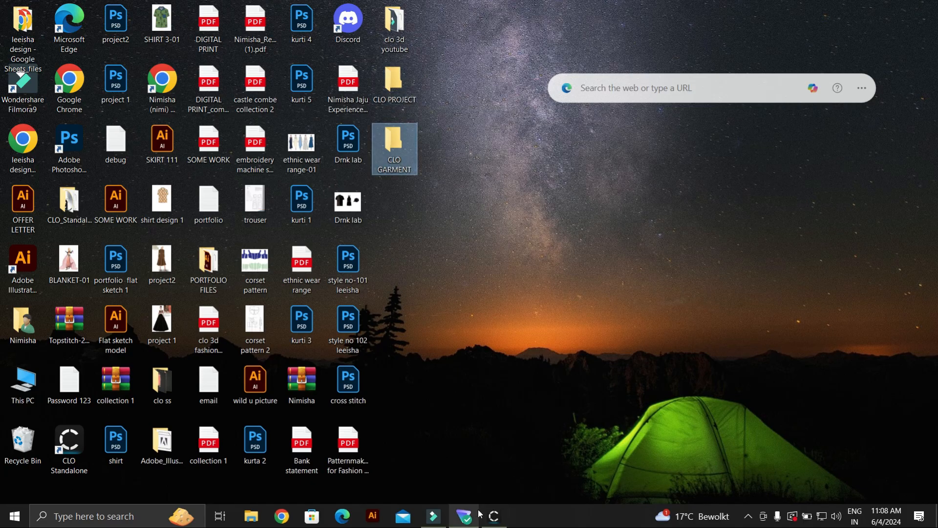
click(493, 516)
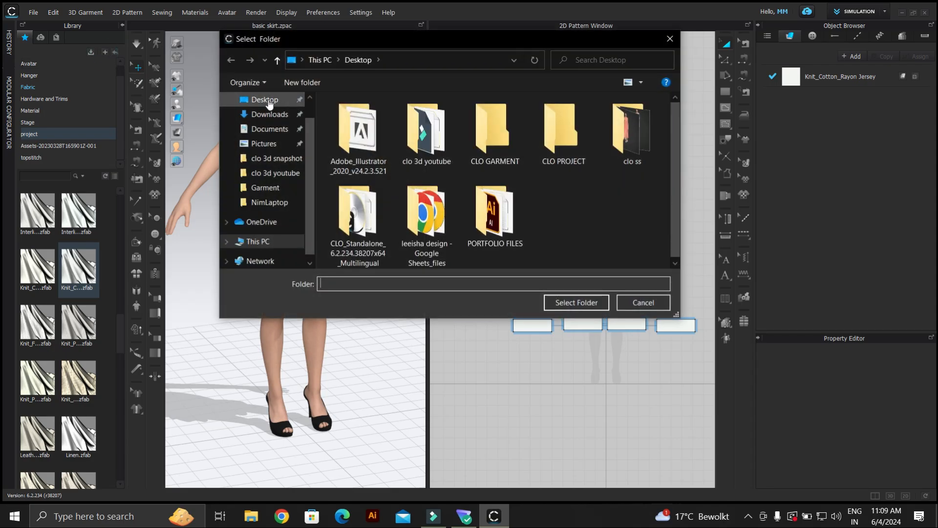
Add the desktop folders CLO GARMENT and CLO PROJECT to the CLO Library.
click(265, 100)
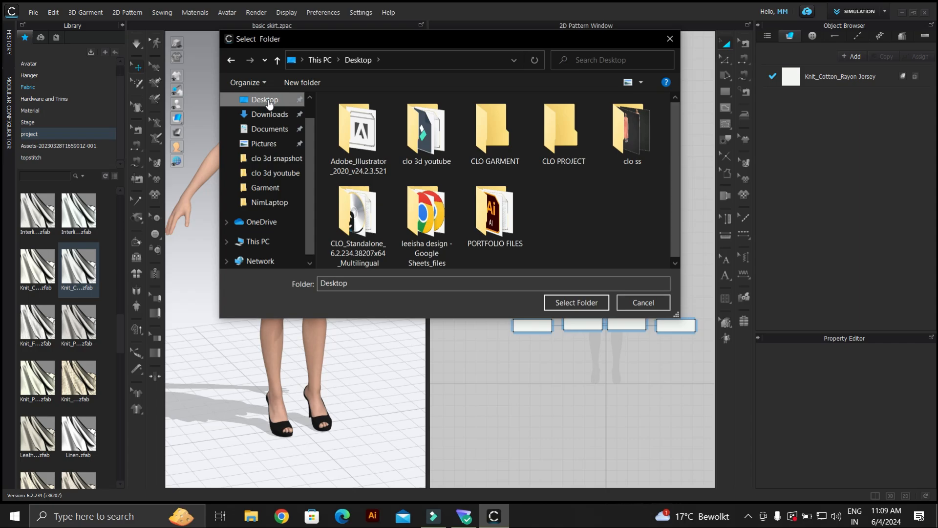
double_click(494, 128)
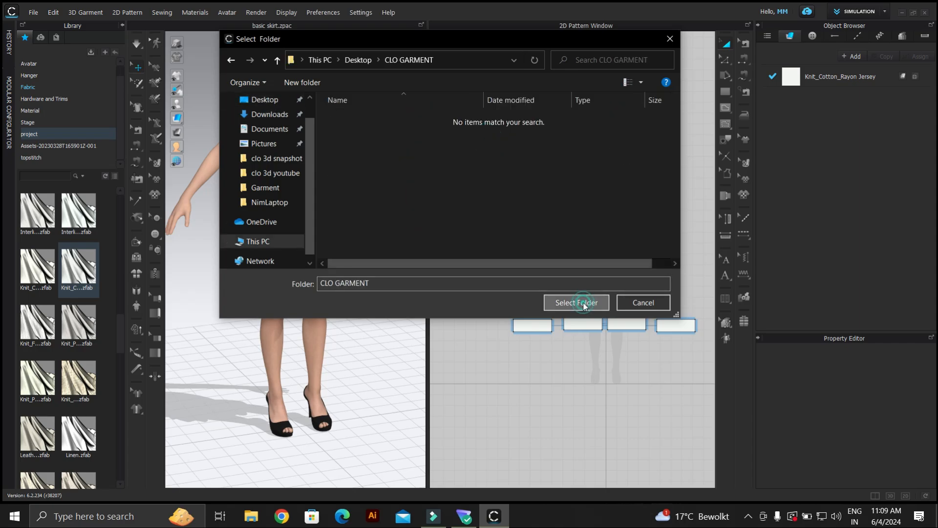
click(575, 302)
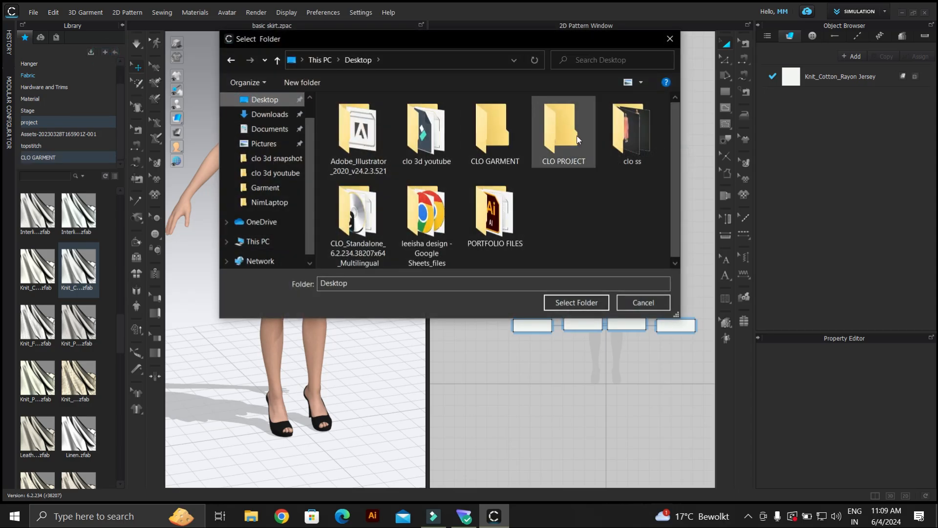
double_click(563, 129)
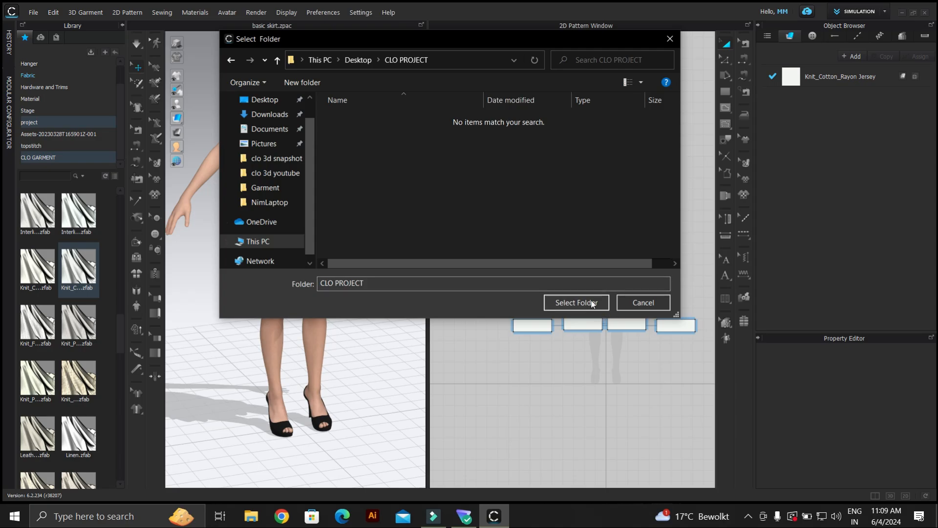
click(576, 302)
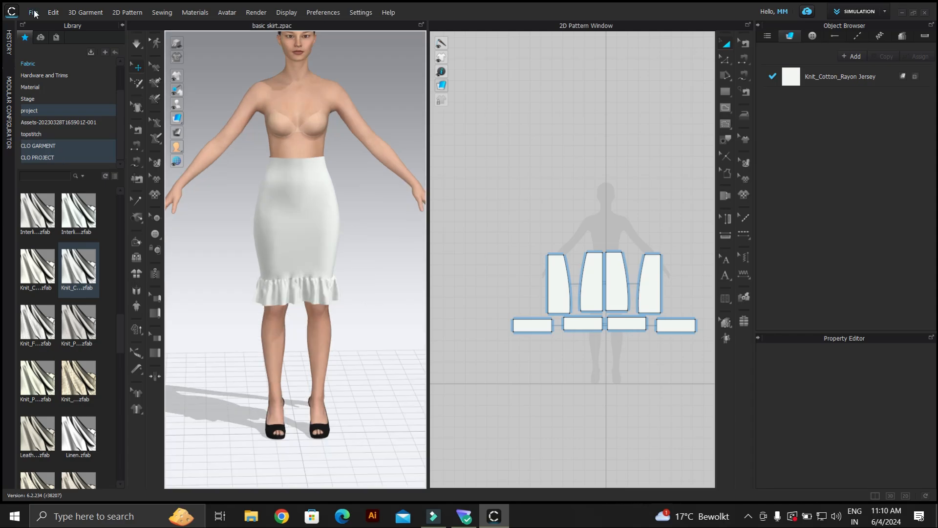
Save the ruffled skirt as project GATHER SKIRT in Desktop > CLO PROJECT and view it in the Library.
click(33, 12)
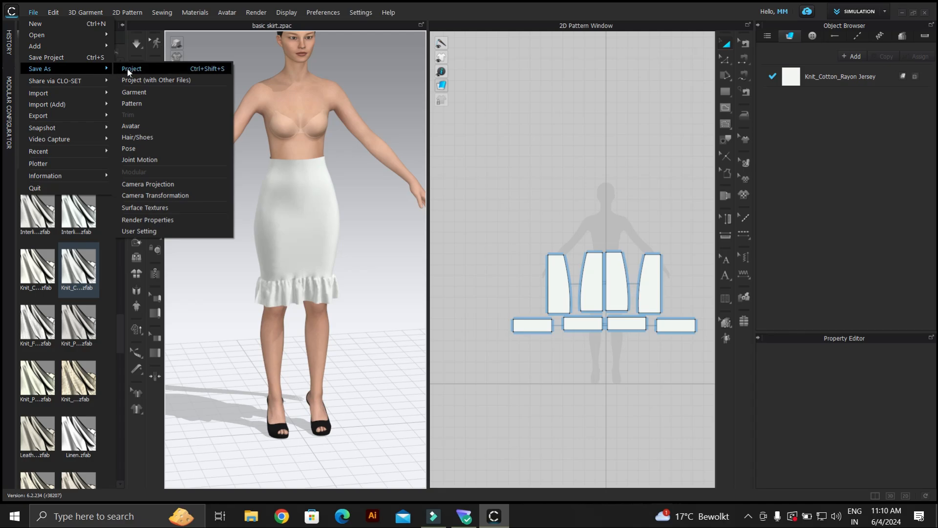
click(131, 68)
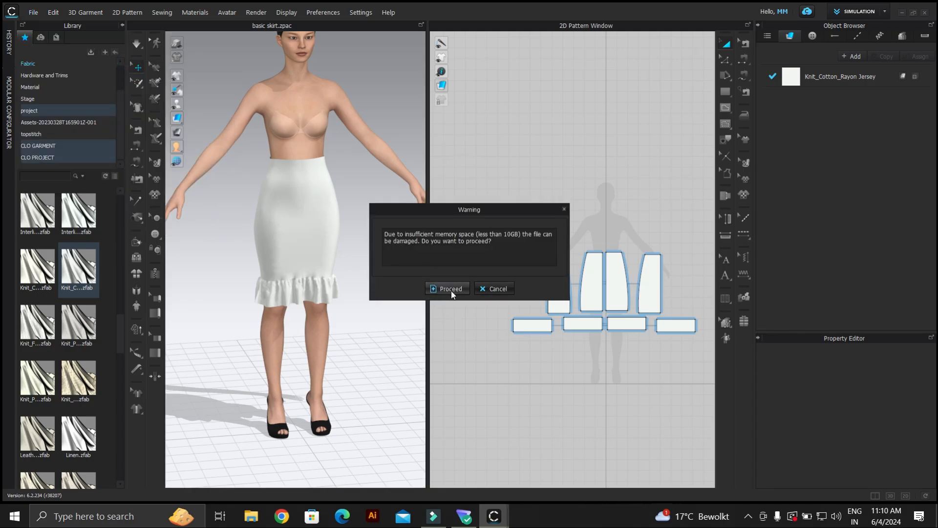
click(448, 288)
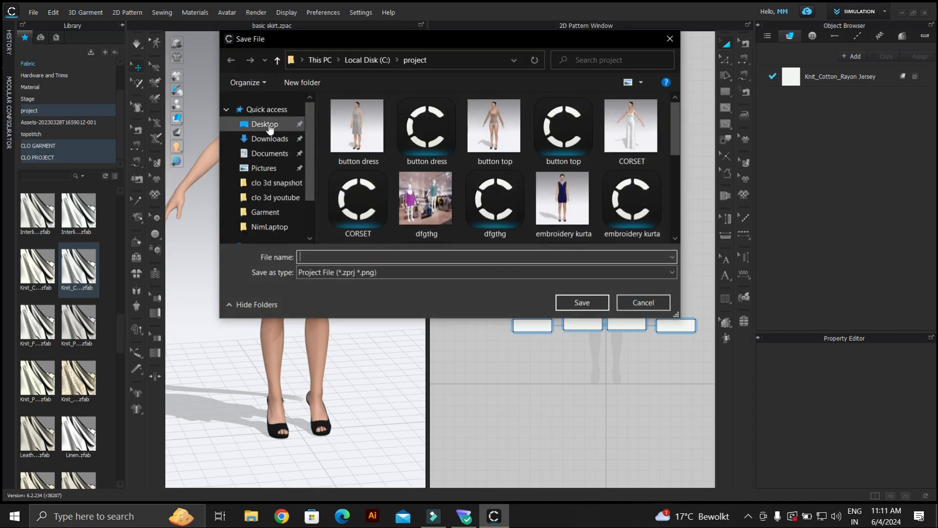
click(265, 124)
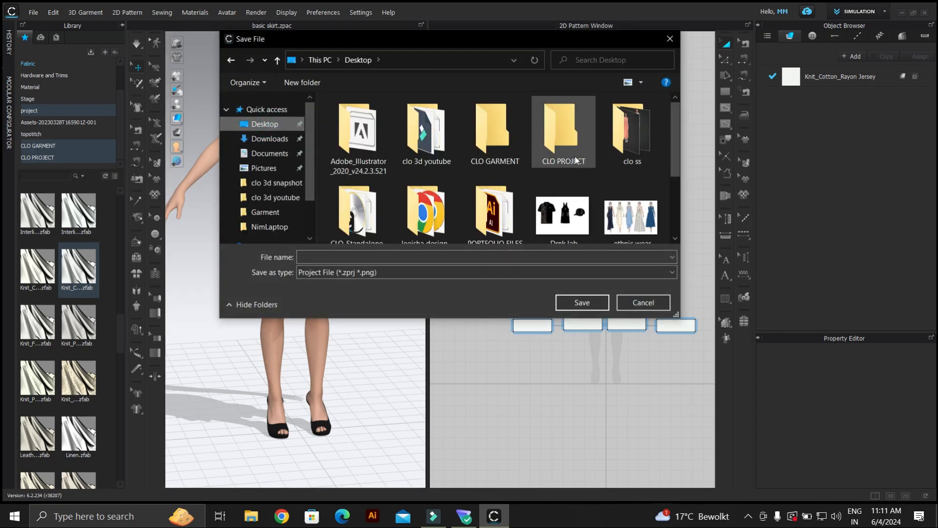
double_click(563, 132)
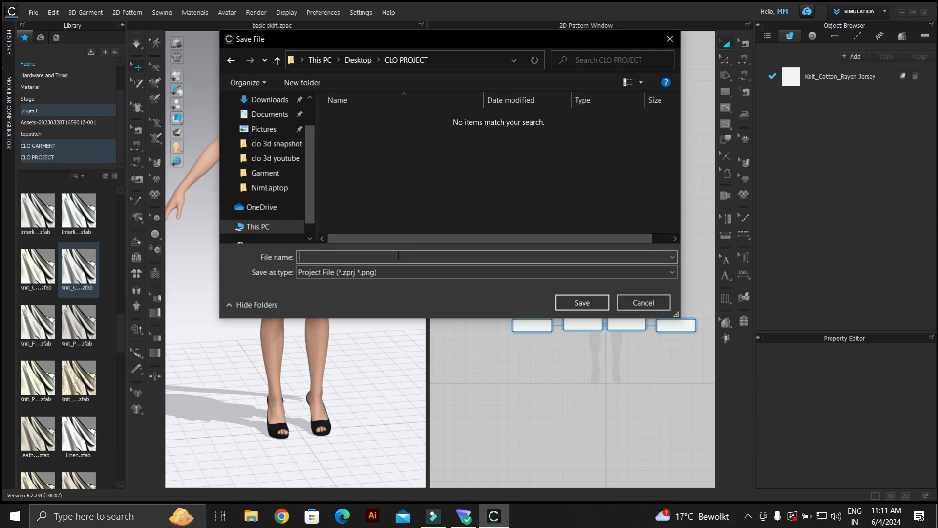
text(GATHER SKIRT)
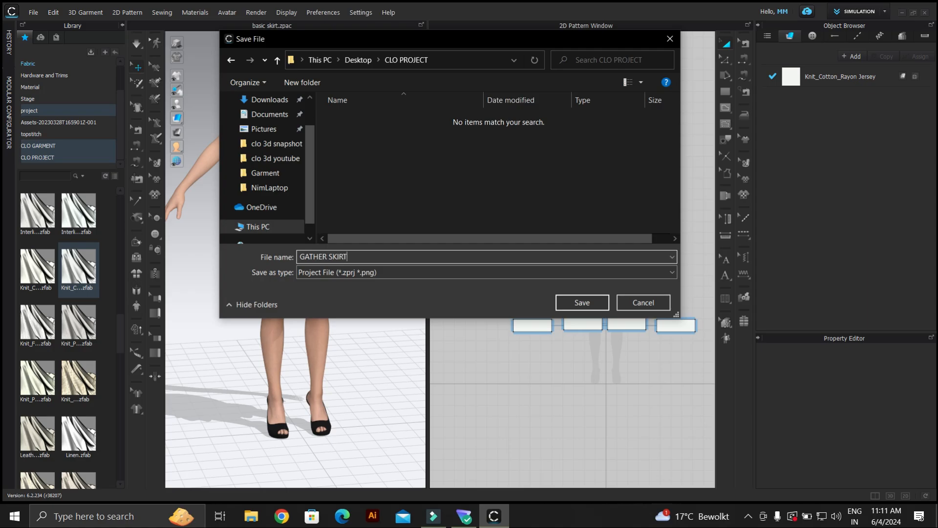
click(581, 302)
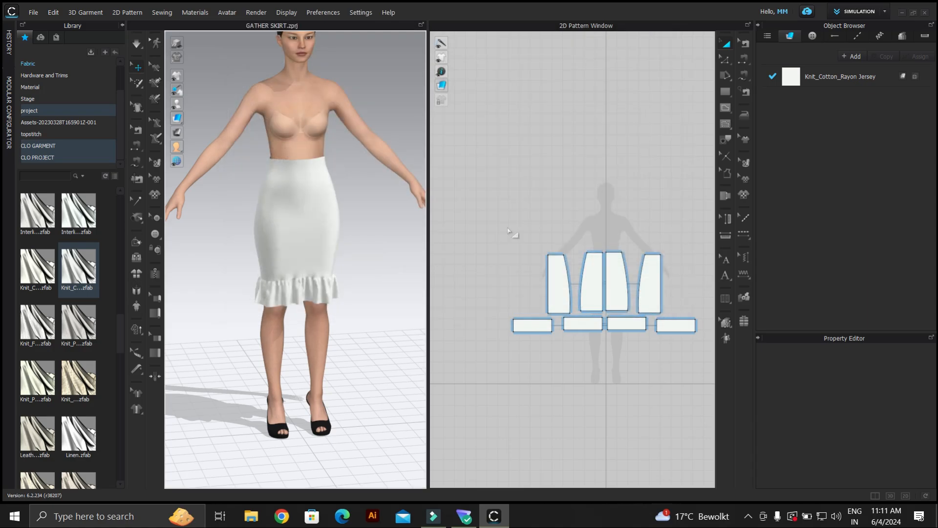
click(37, 157)
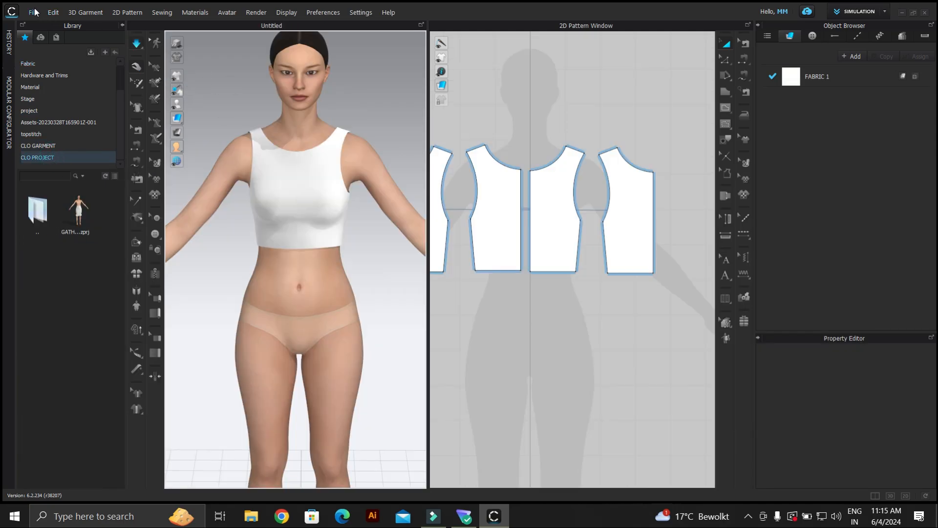
Save the bodice as garment BASIC BODICE.zpac in Desktop > CLO GARMENT.
click(33, 12)
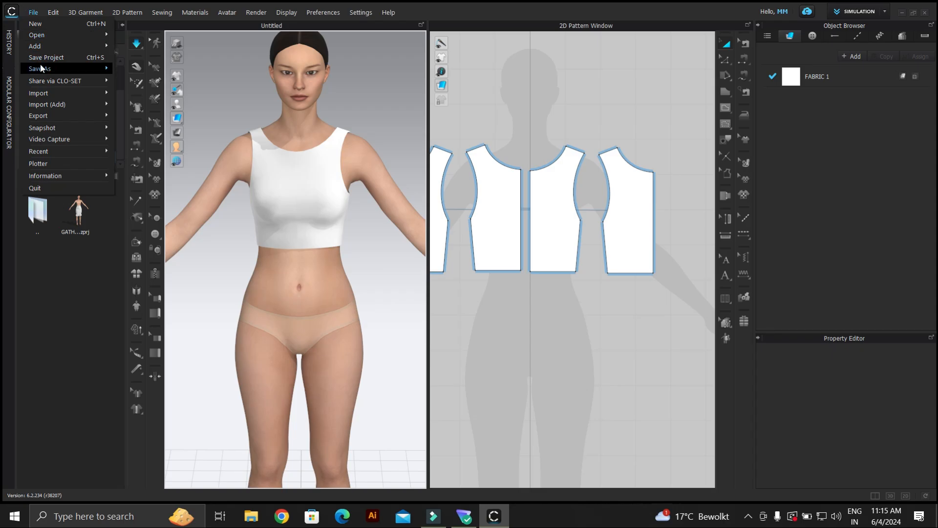
click(39, 68)
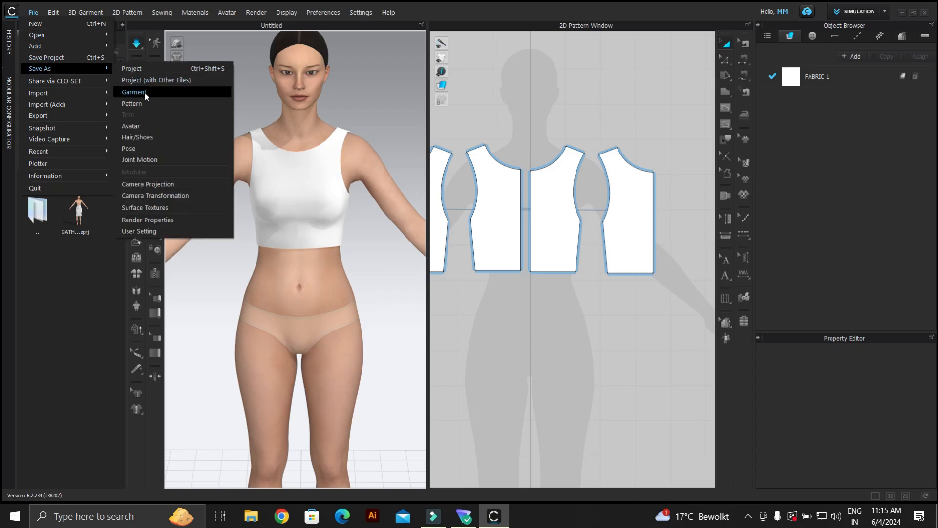
click(134, 92)
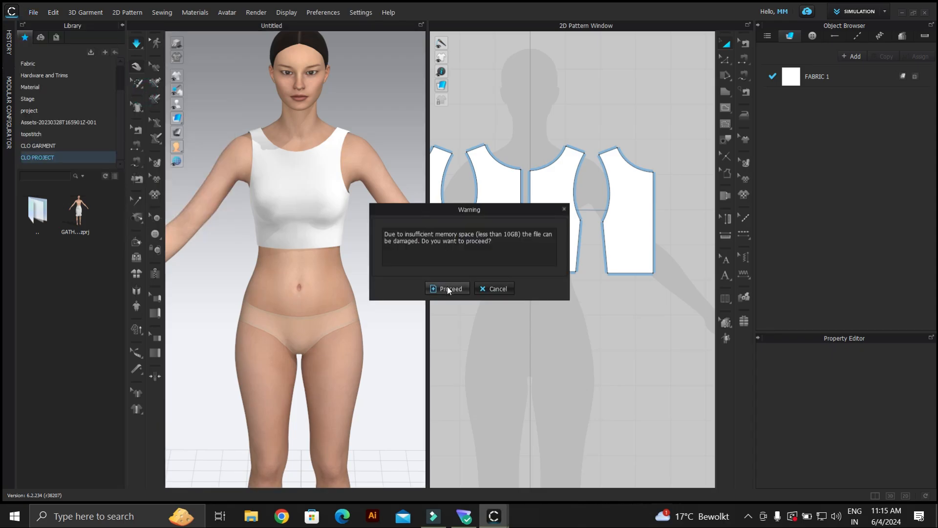
click(450, 288)
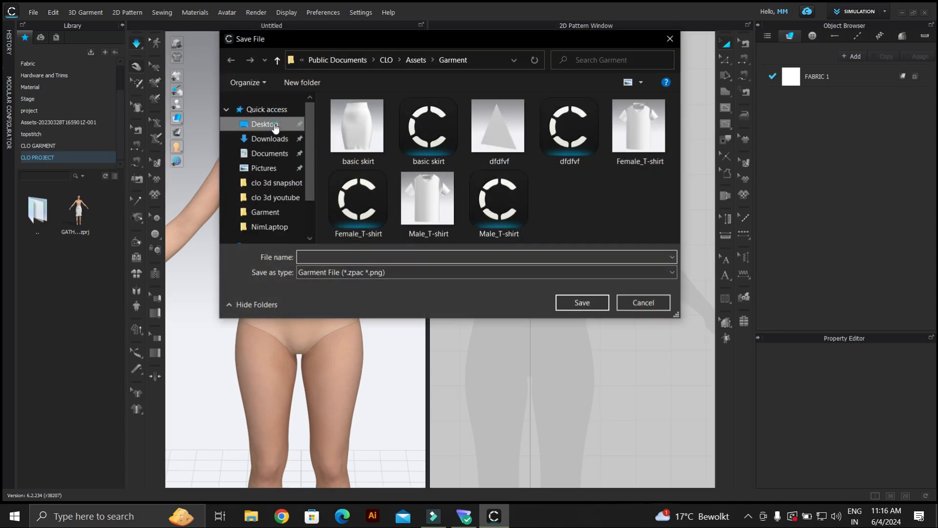
click(265, 124)
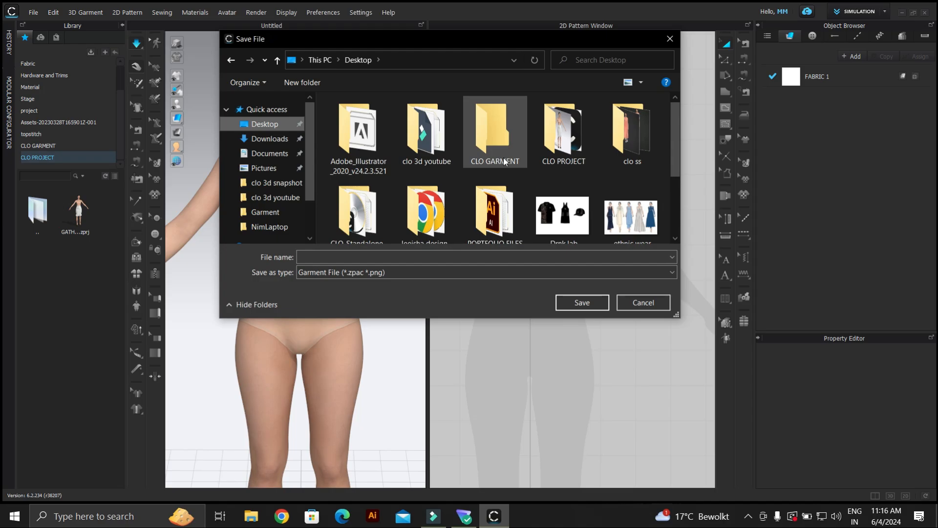
double_click(495, 127)
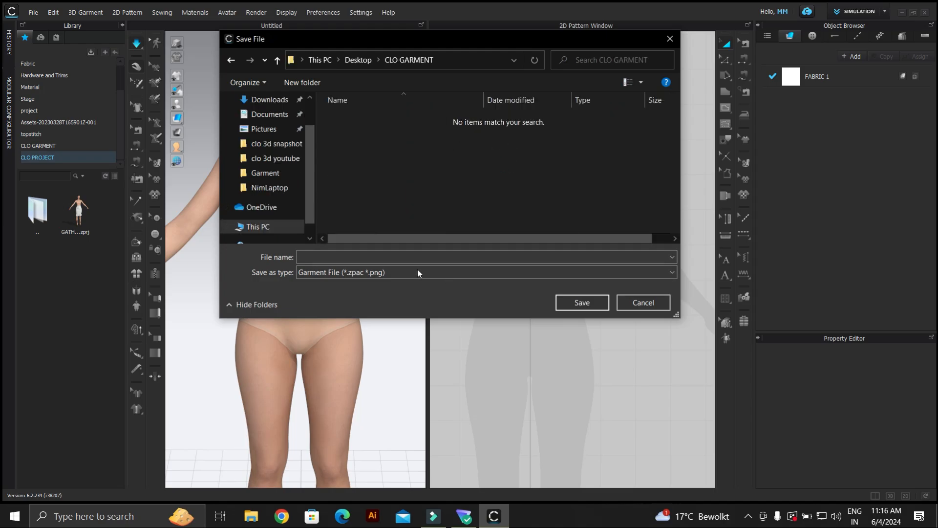
text(B)
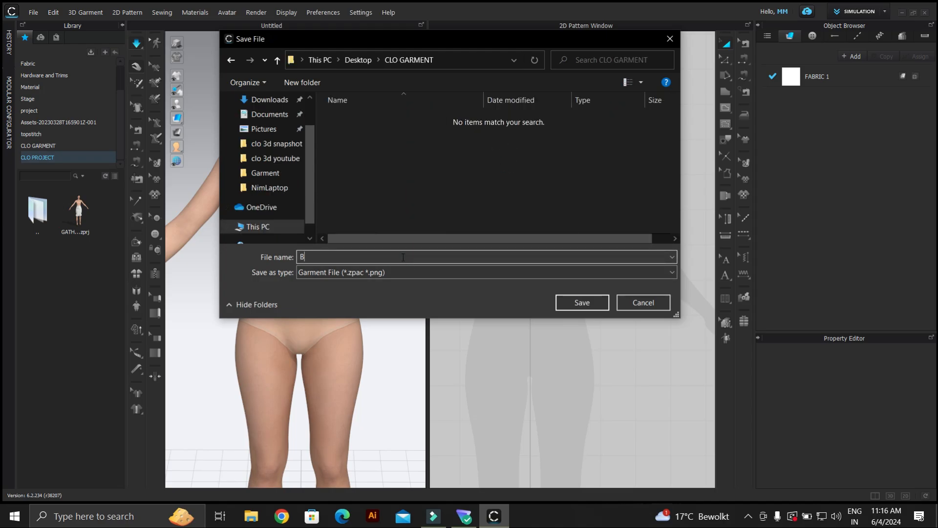
text(ASIC)
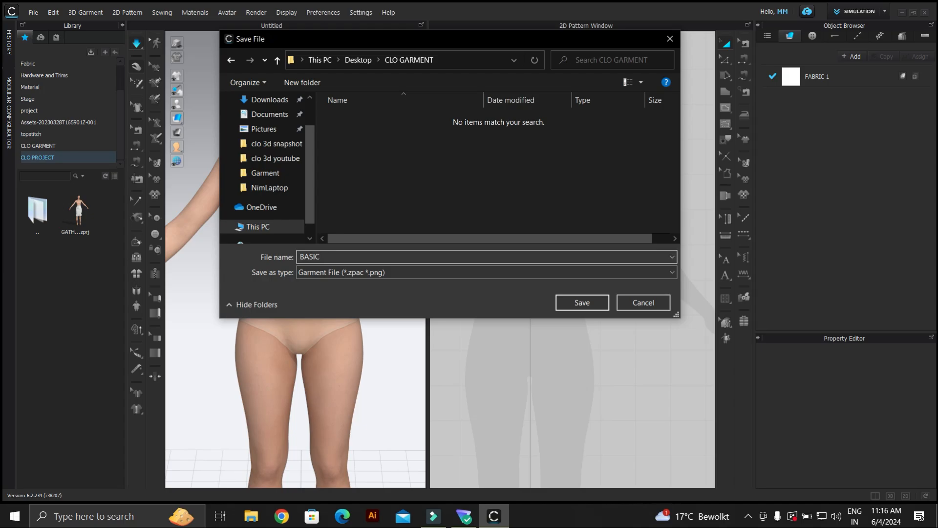
text(BODICE)
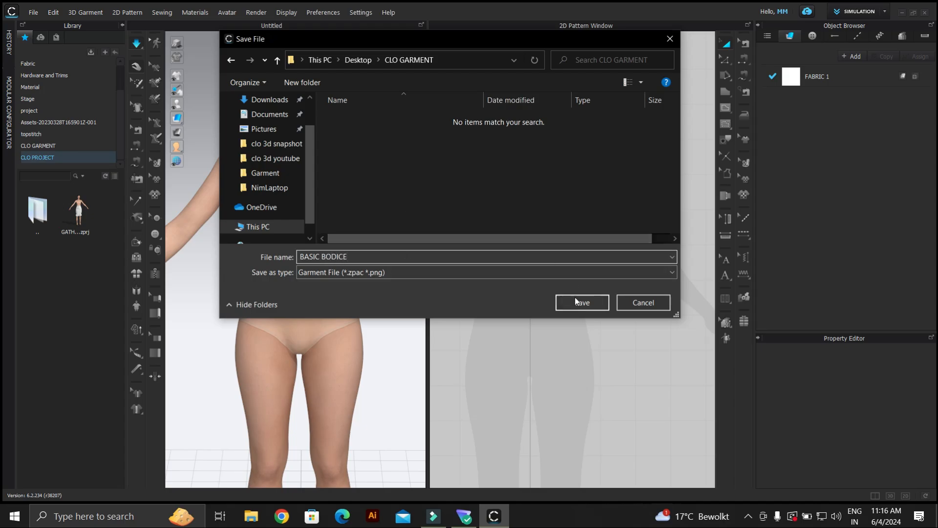
click(581, 303)
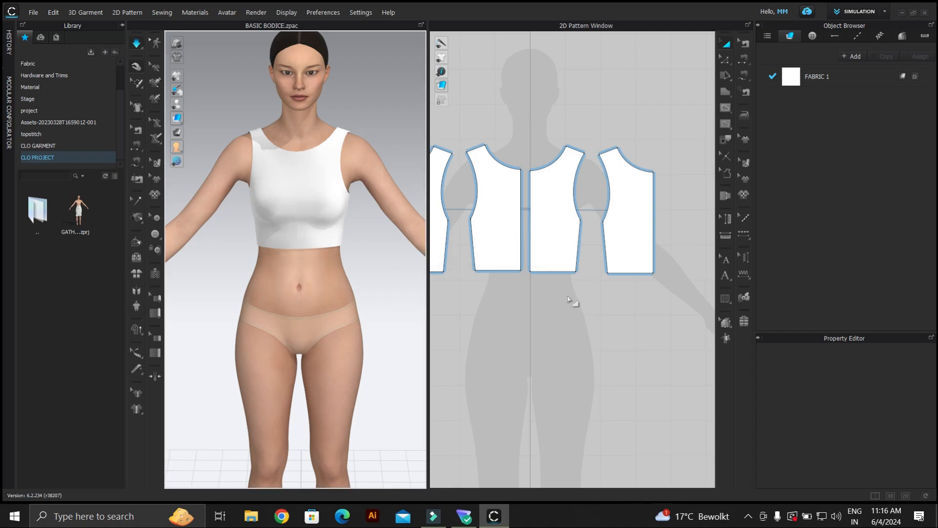
mouse_move(3, 233)
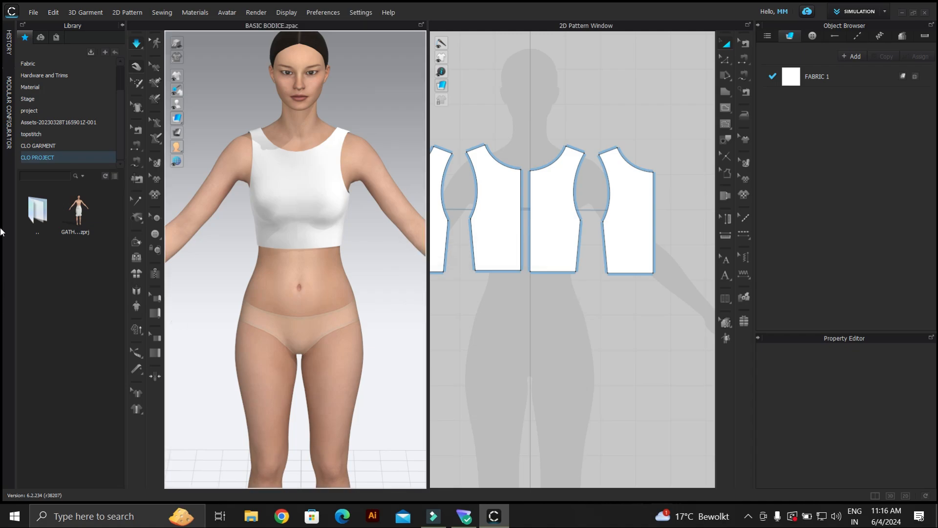
Browse CLO GARMENT to confirm BASIC BODICE, then CLO PROJECT to confirm GATHER SKIRT.
click(38, 145)
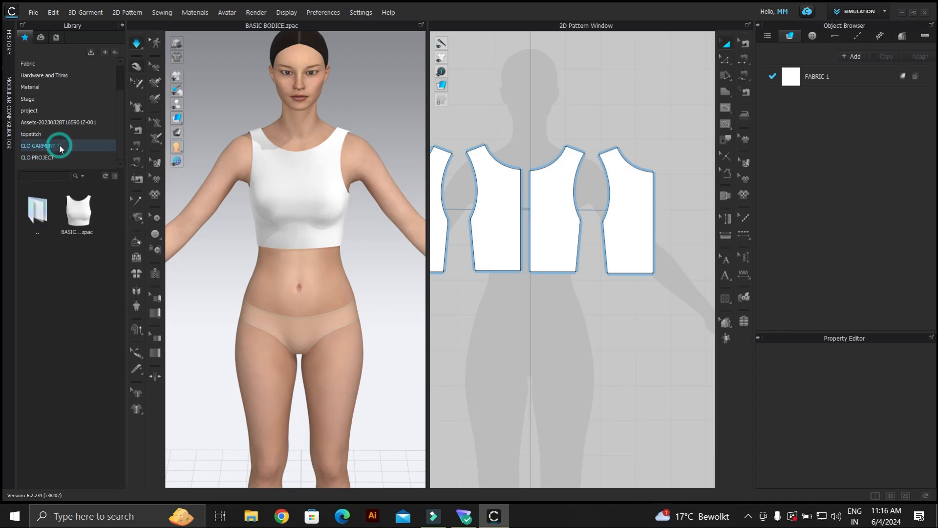
double_click(77, 207)
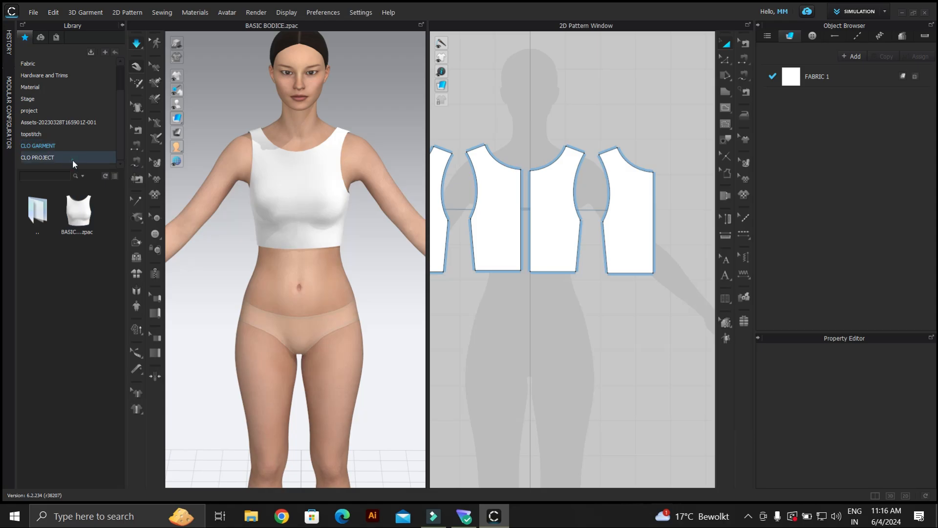
double_click(76, 207)
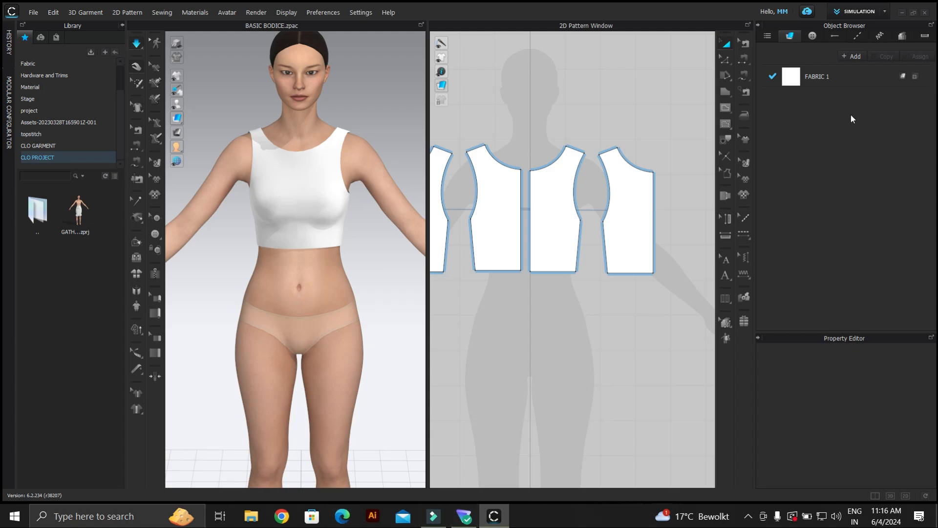
mouse_move(726, 218)
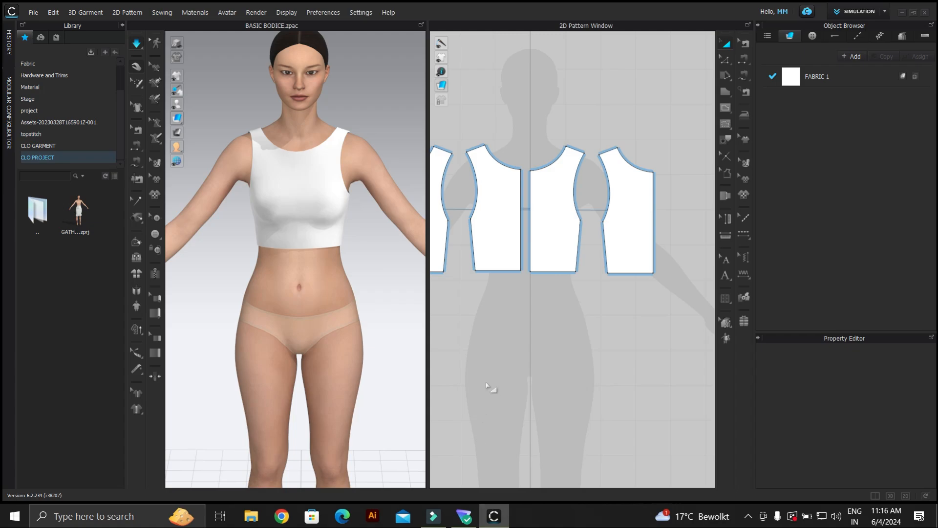
mouse_move(513, 345)
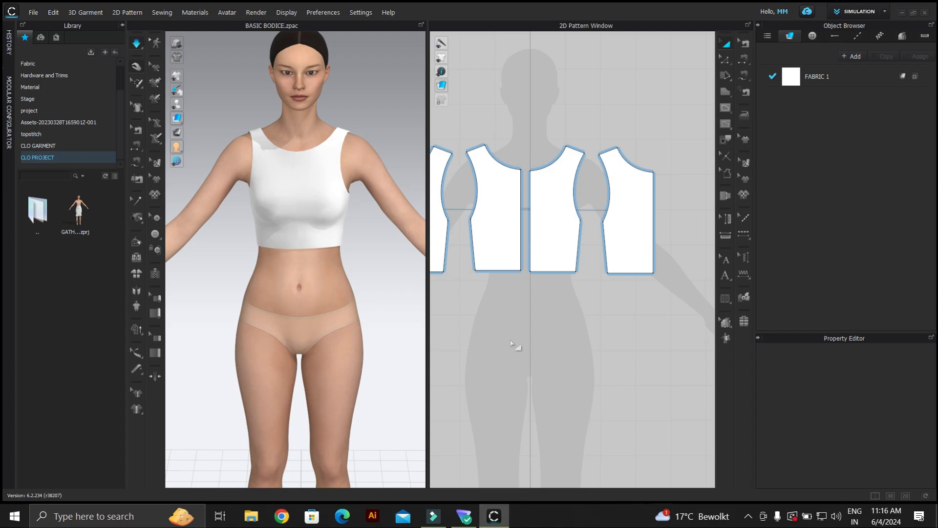